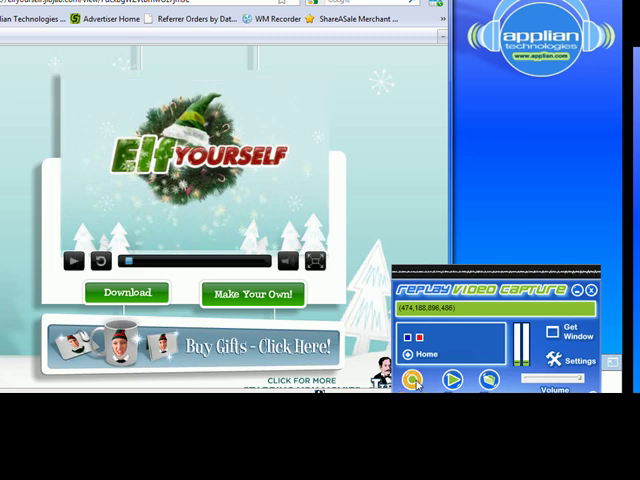
- Start recording the Elf Yourself web video to the MPEG-2 file RVCap[9].mpg
left_click(413, 379)
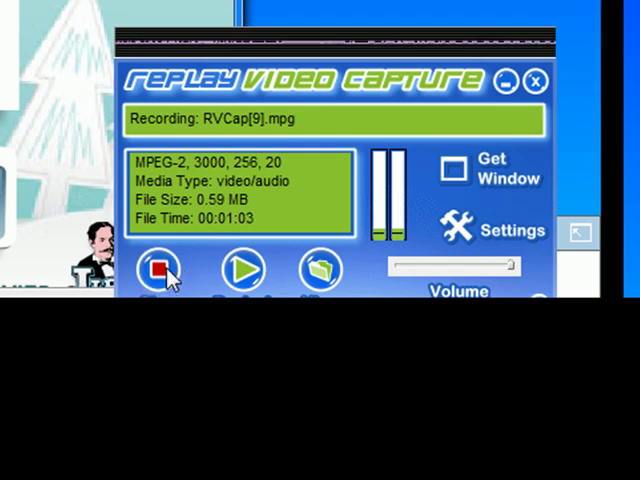
- Stop the capture at 0.59 MB and begin playback of RVCap[7].mpg
left_click(156, 271)
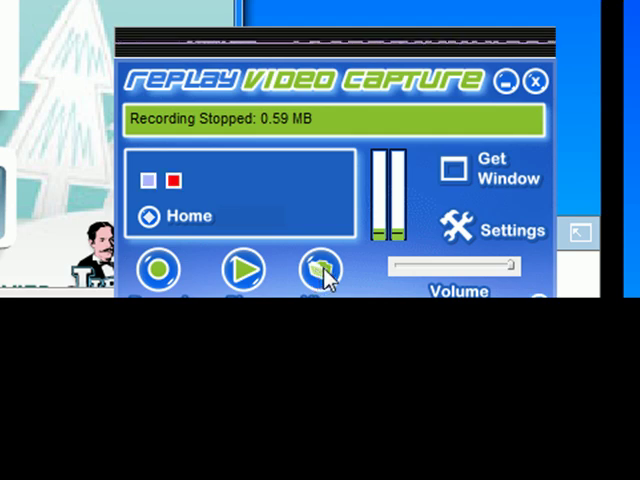
left_click(147, 180)
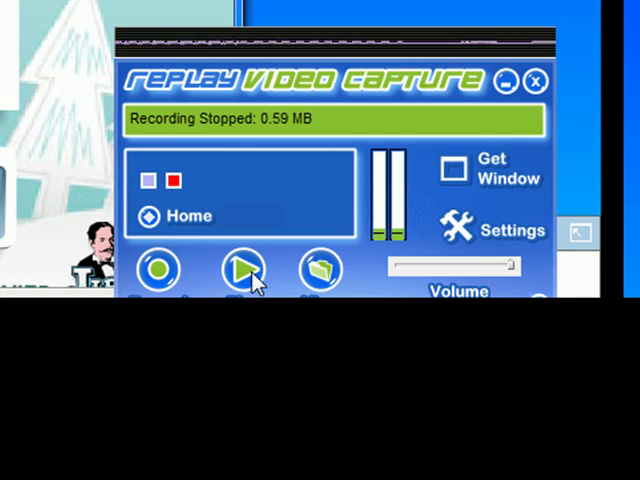
left_click(240, 270)
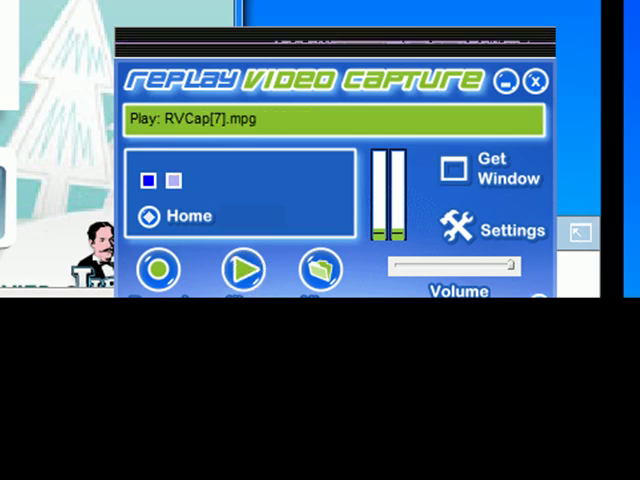